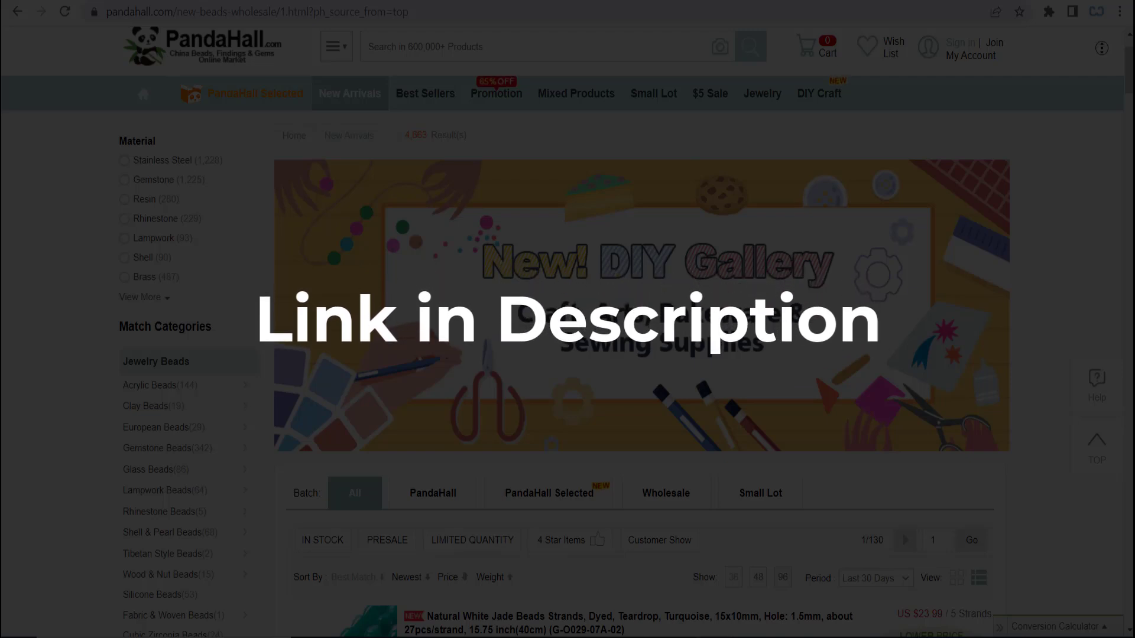
{"action": "scroll", "scroll_direction": "down", "scroll_amount": 3}
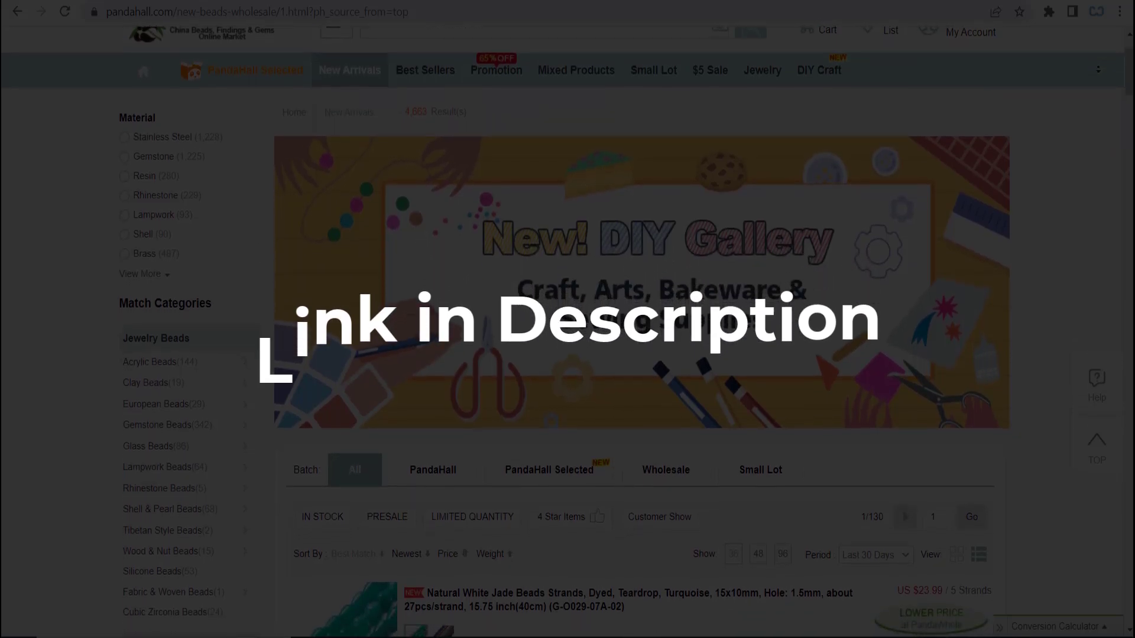